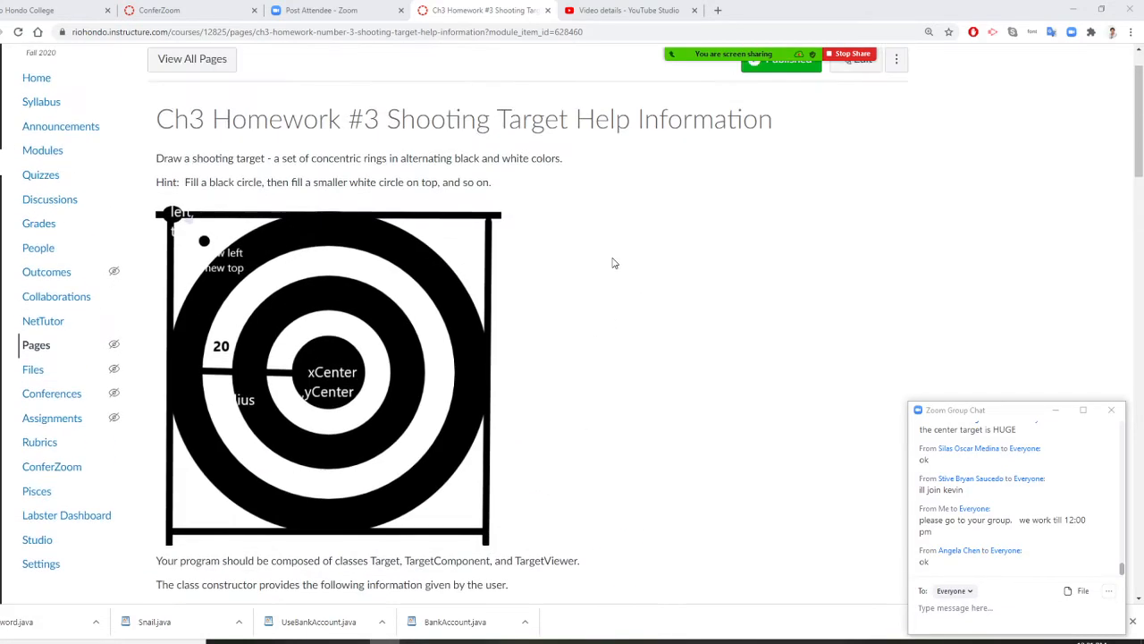
mouse_move(190, 262)
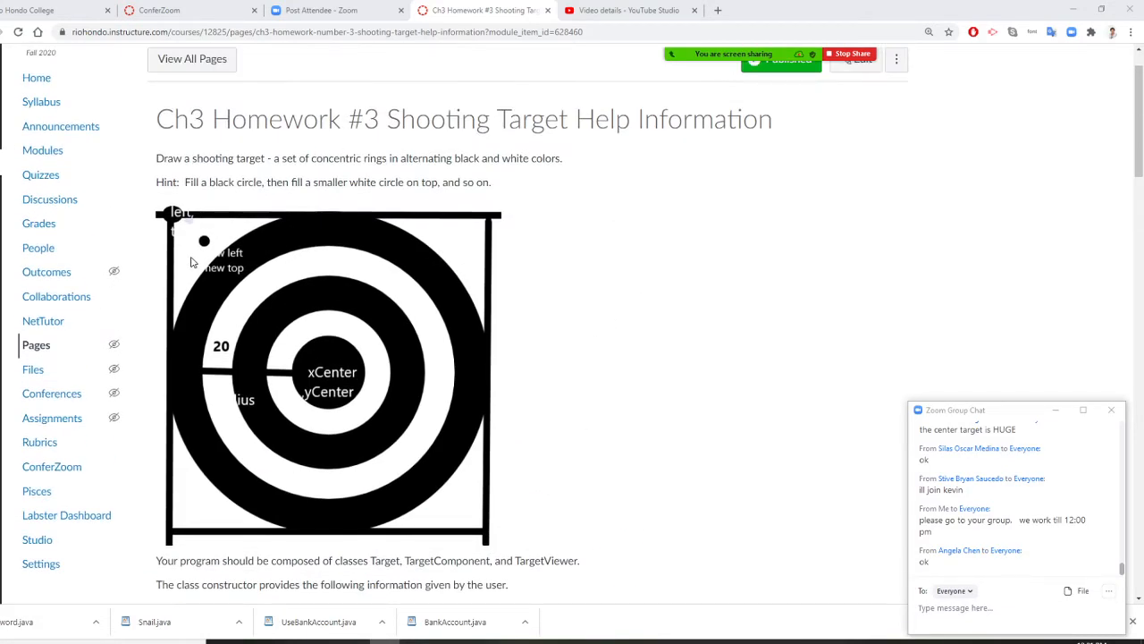
mouse_move(413, 146)
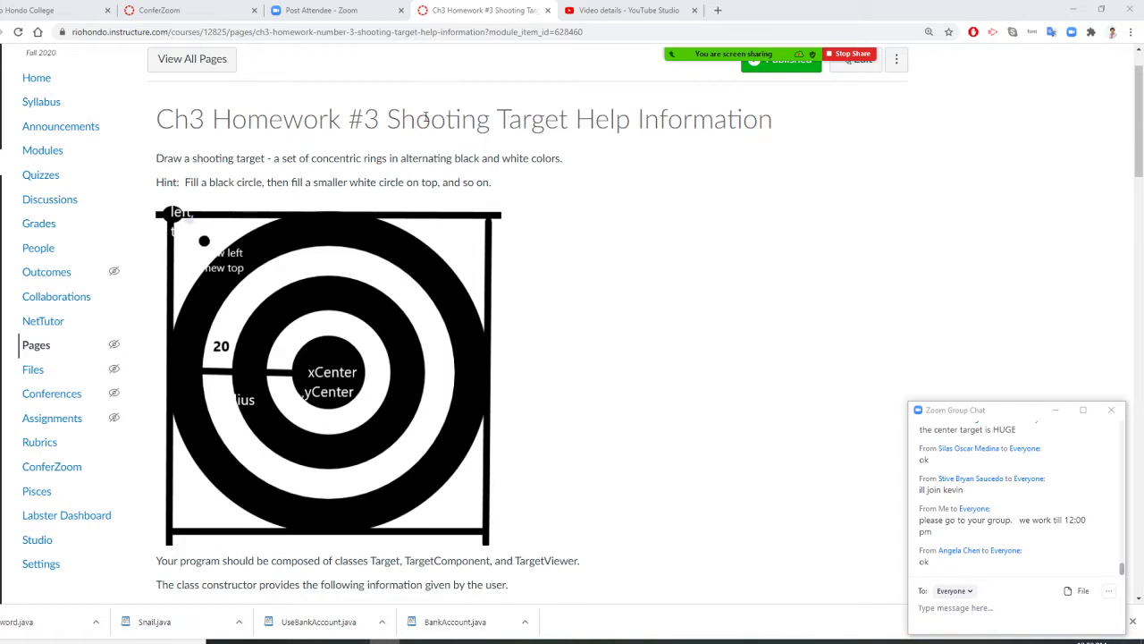
Step: Scroll the Canvas homework page past the target diagram to the second-circle steps
scroll(down, 3)
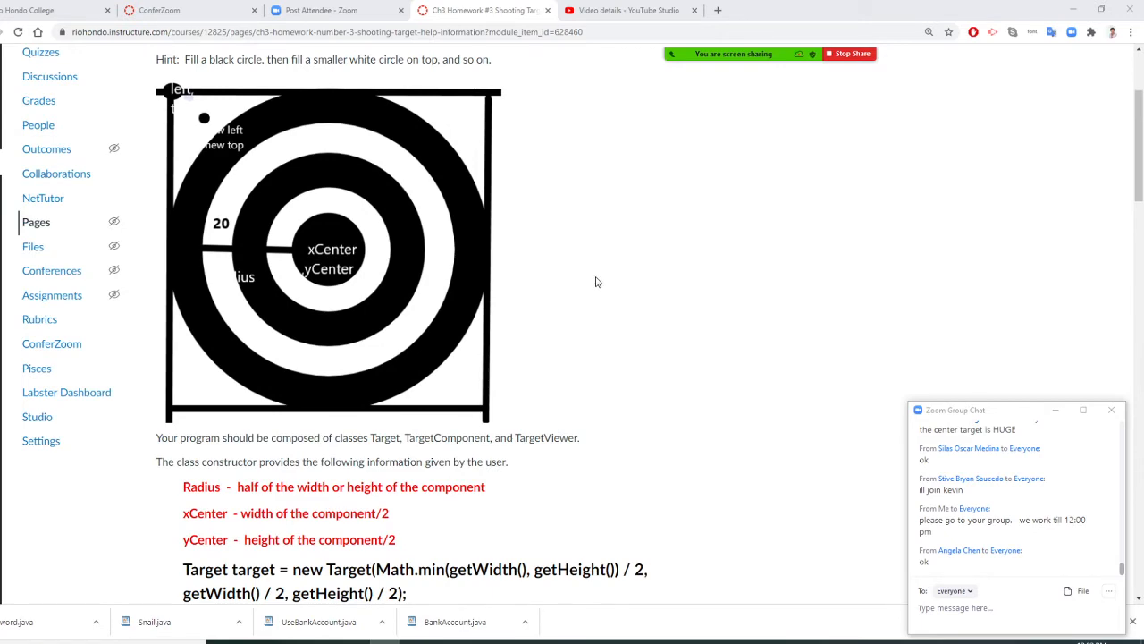
scroll(down, 3)
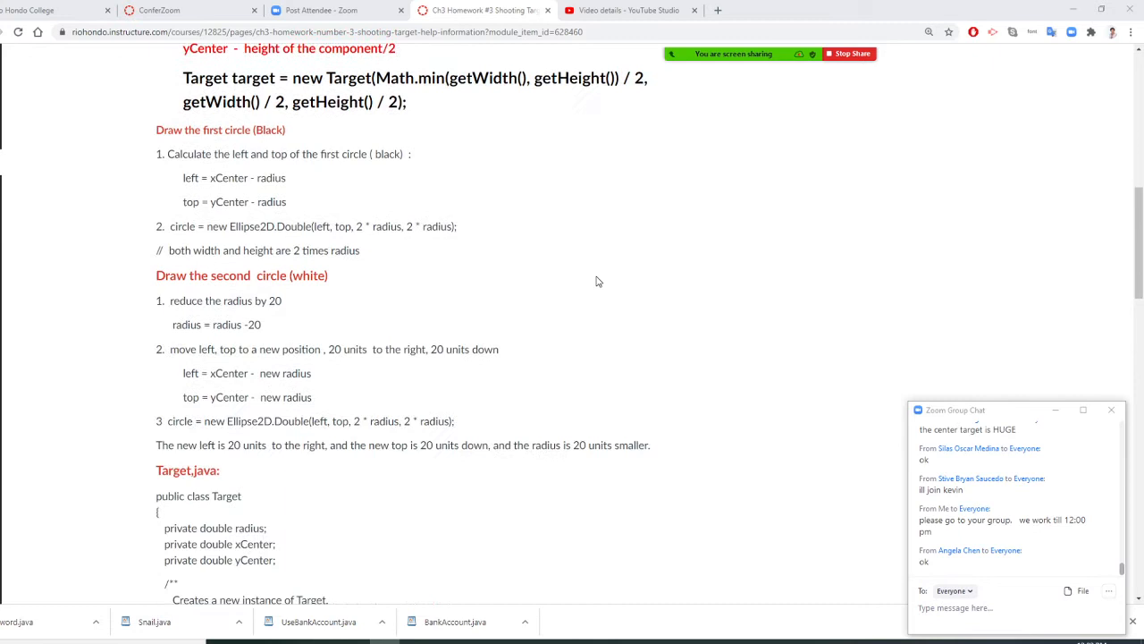
scroll(down, 3)
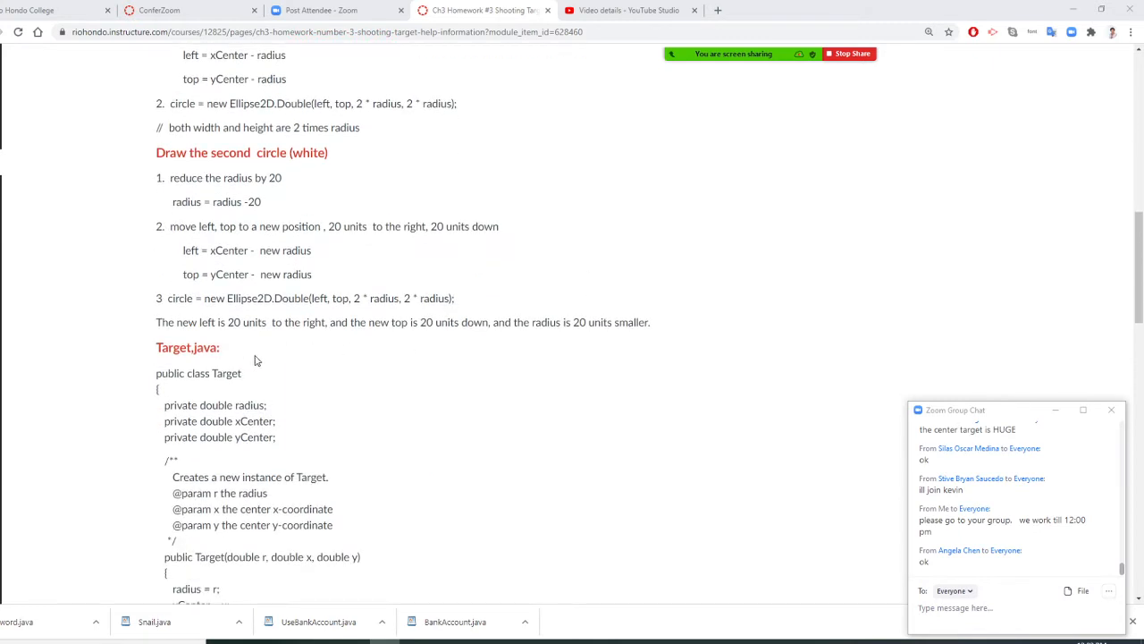
mouse_move(295, 445)
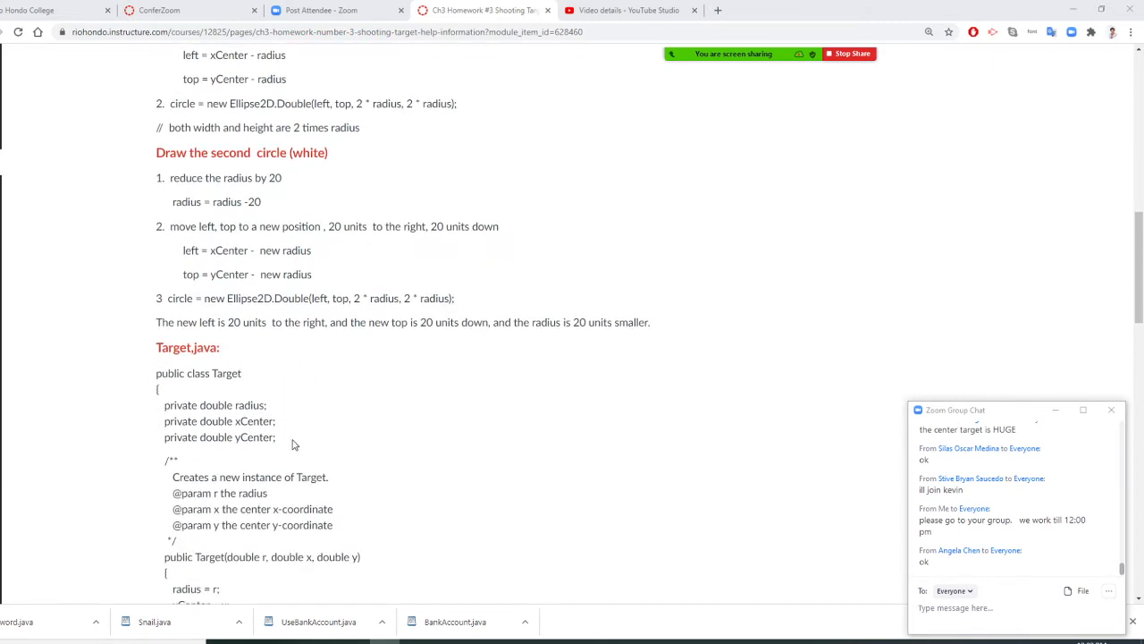
mouse_move(279, 453)
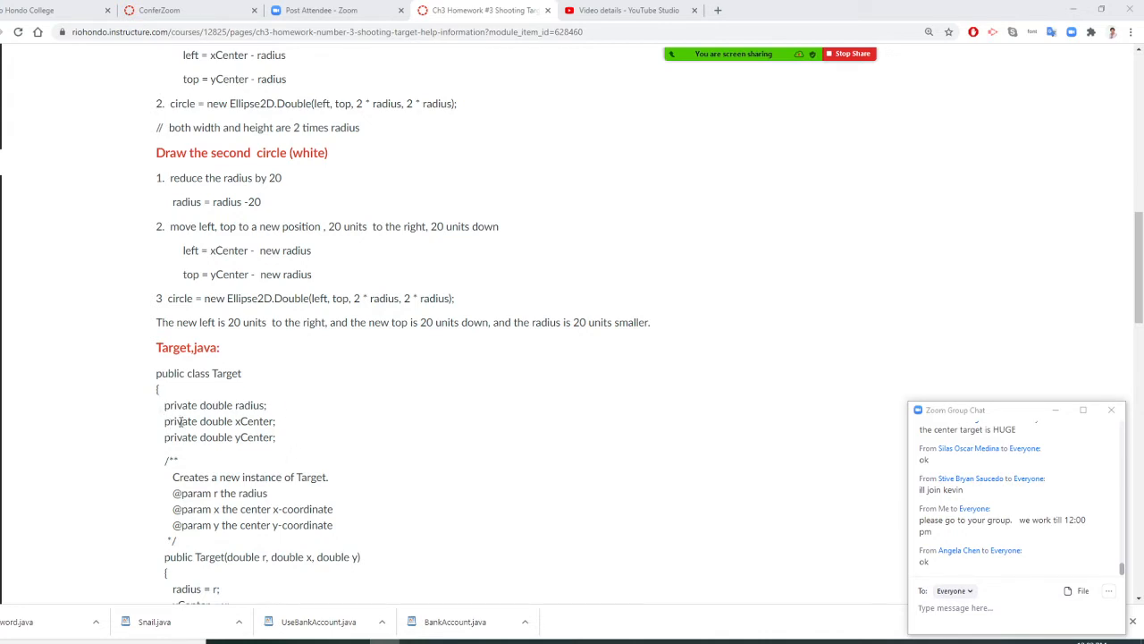
mouse_move(289, 413)
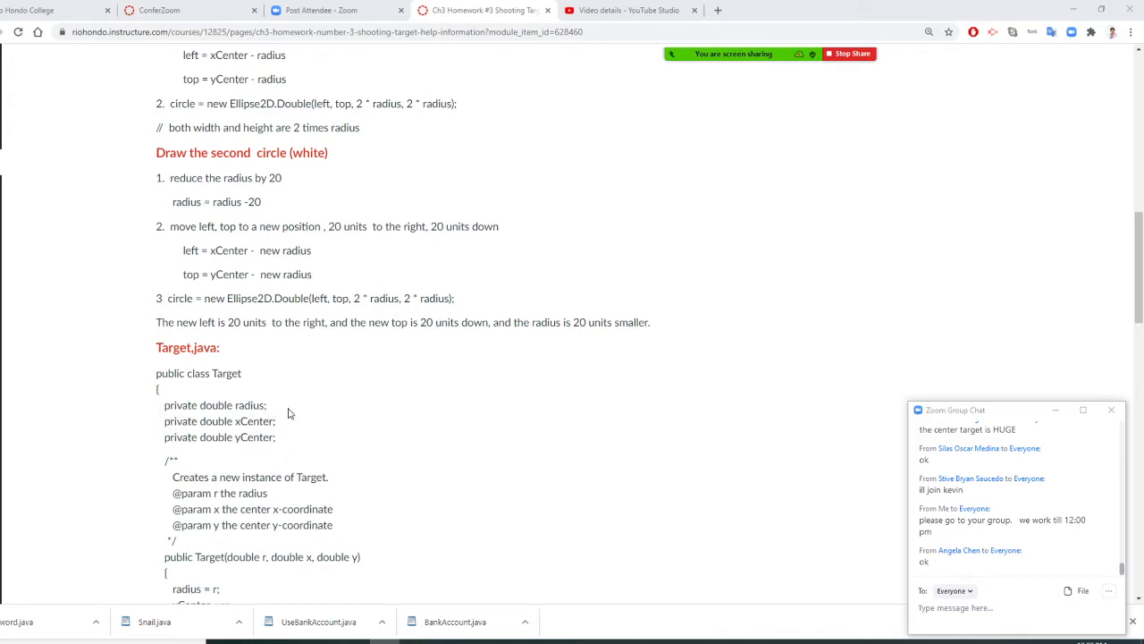
mouse_move(249, 421)
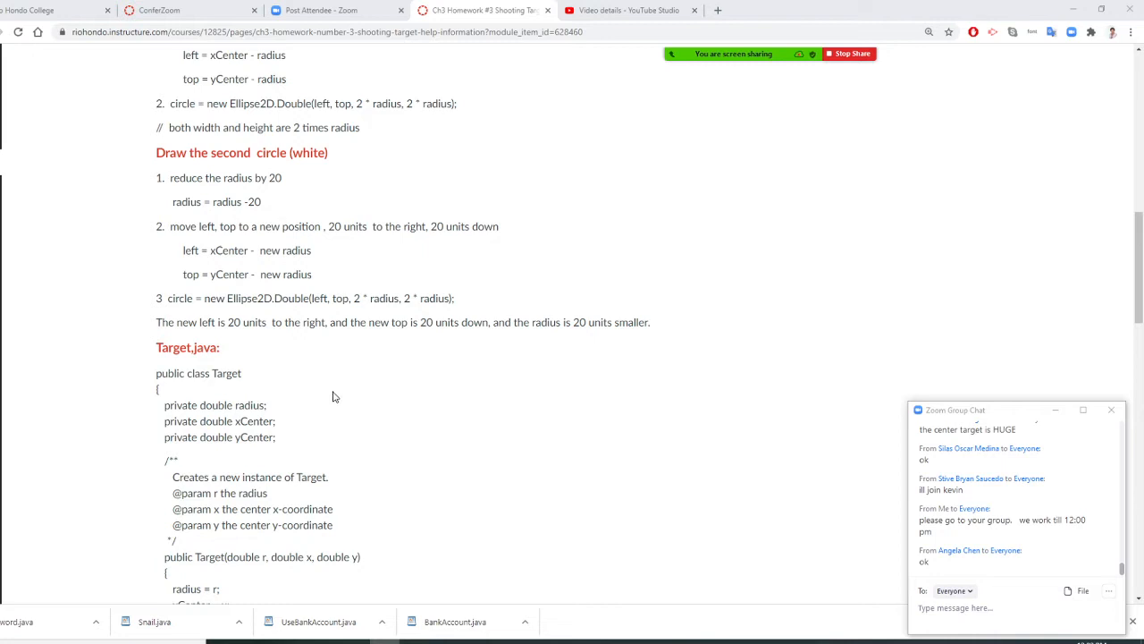
Step: Scroll the Canvas page down through Target.java to the TargetComponent.java listing
scroll(down, 3)
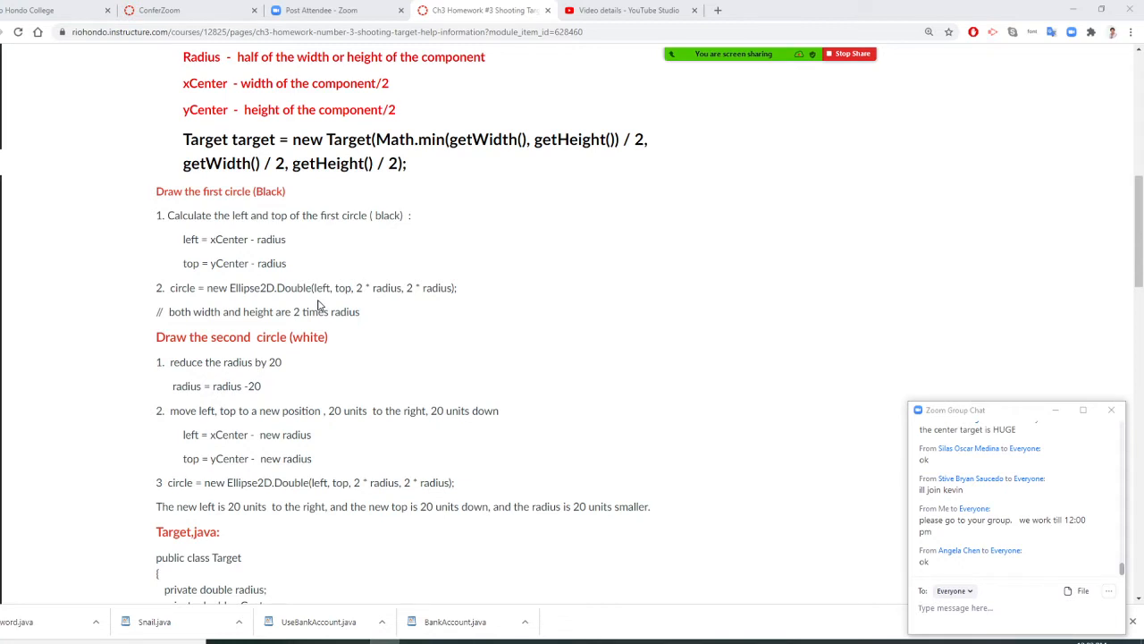
scroll(down, 3)
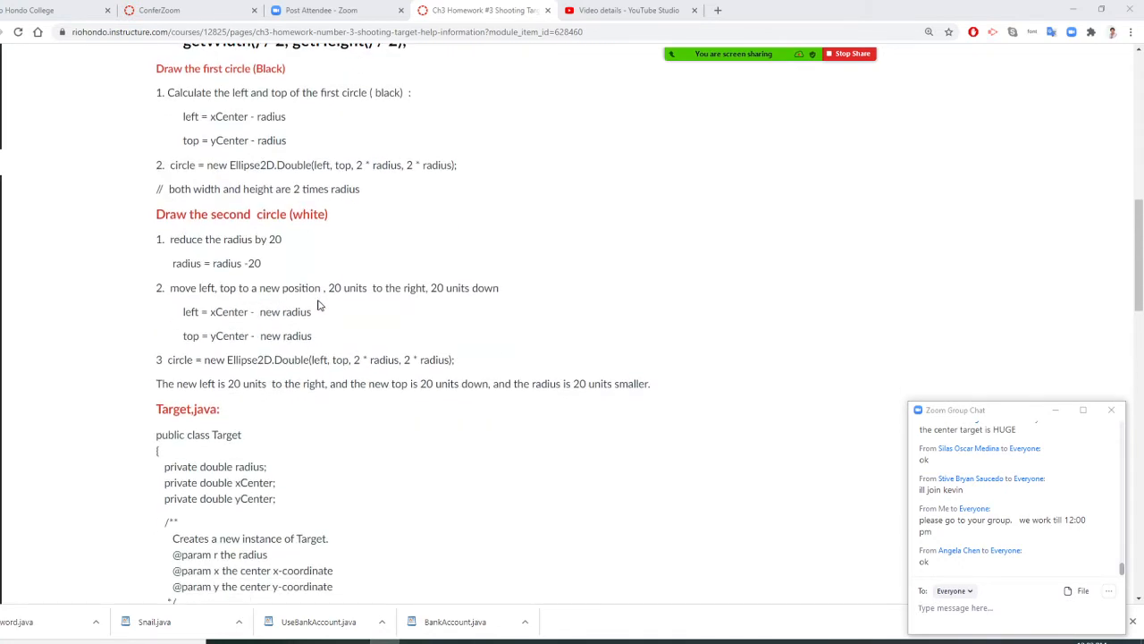
scroll(down, 3)
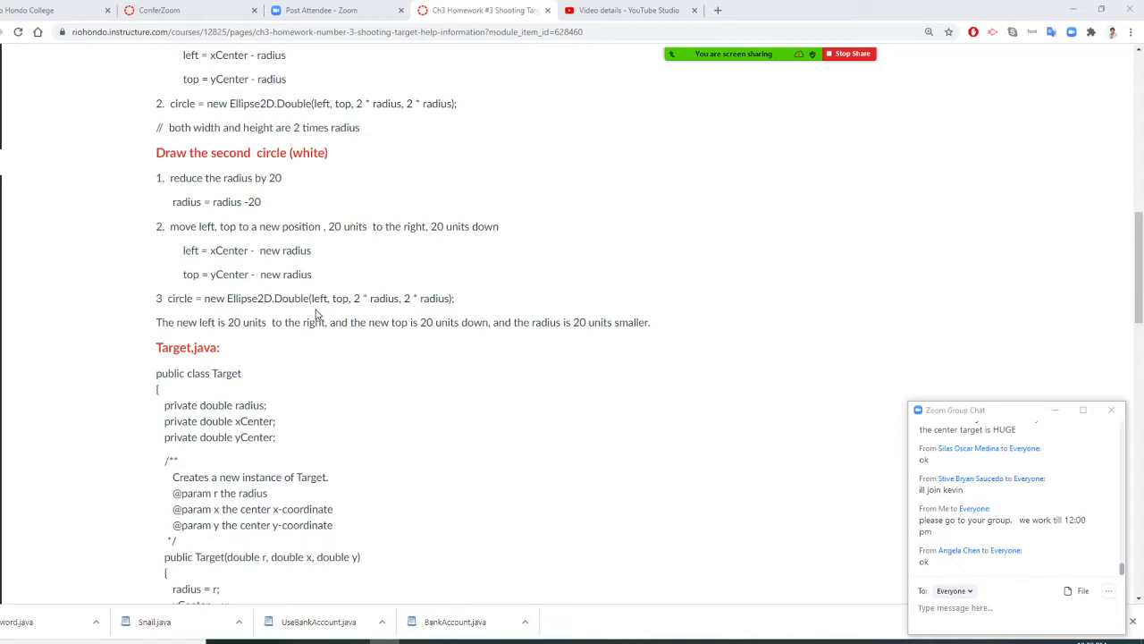
mouse_move(279, 421)
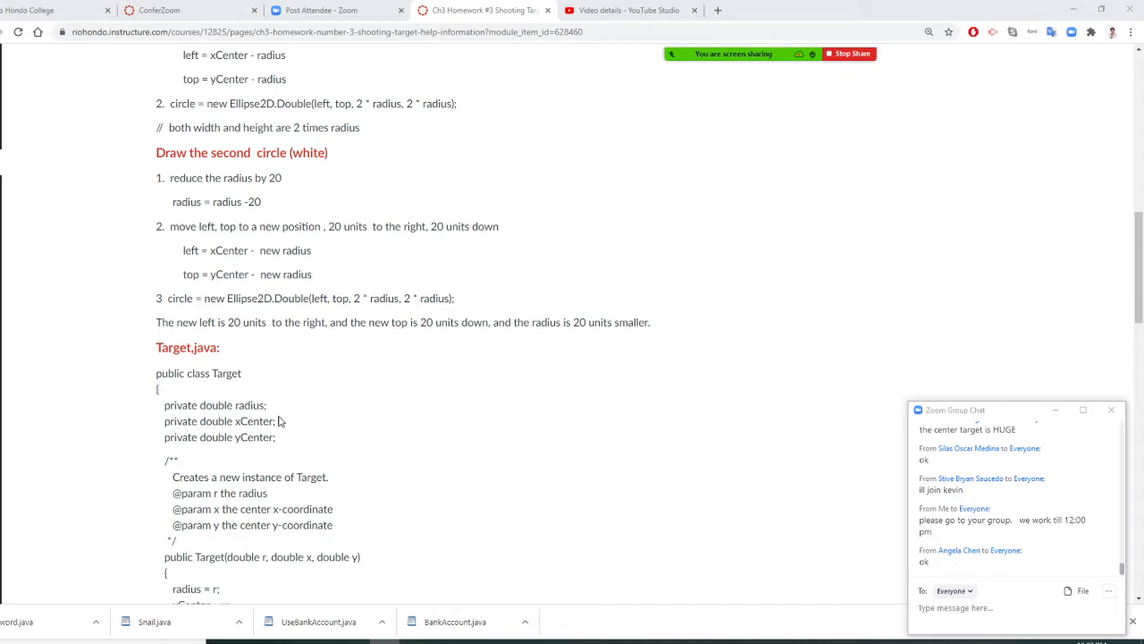
mouse_move(357, 404)
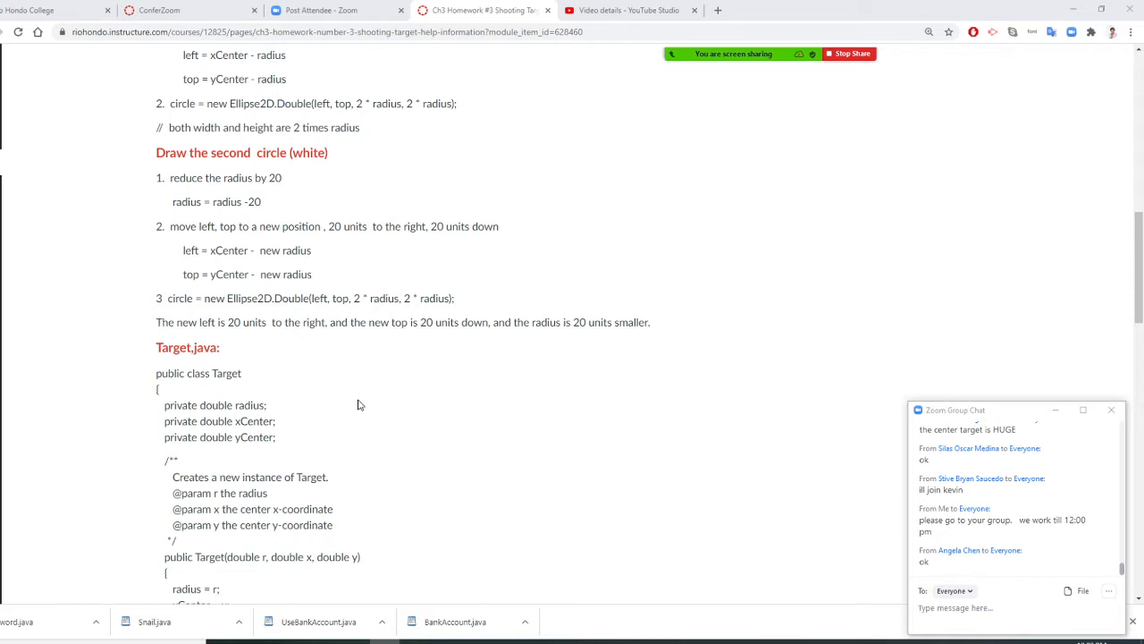
mouse_move(354, 420)
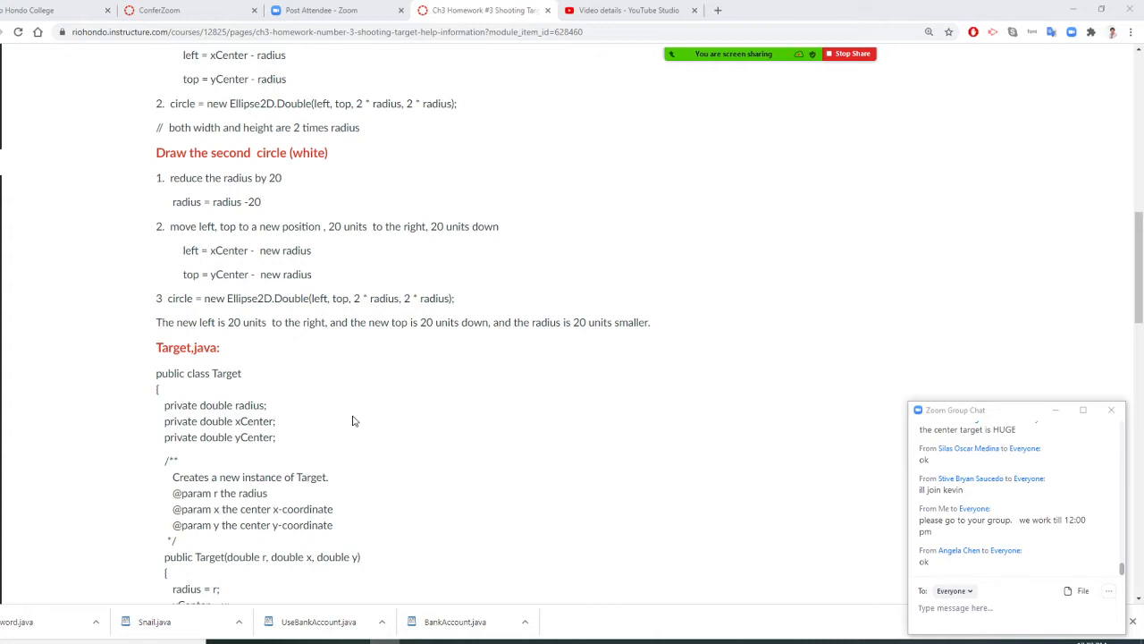
mouse_move(414, 412)
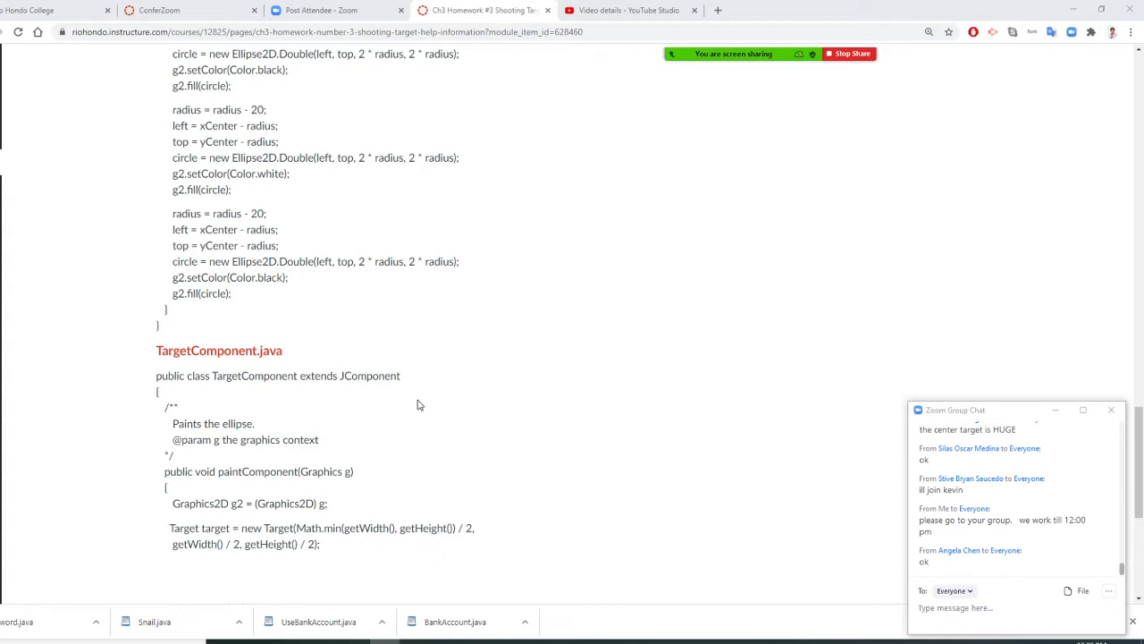
Step: Scroll to the bottom of the page to view the TargetViewer.java main method
scroll(down, 3)
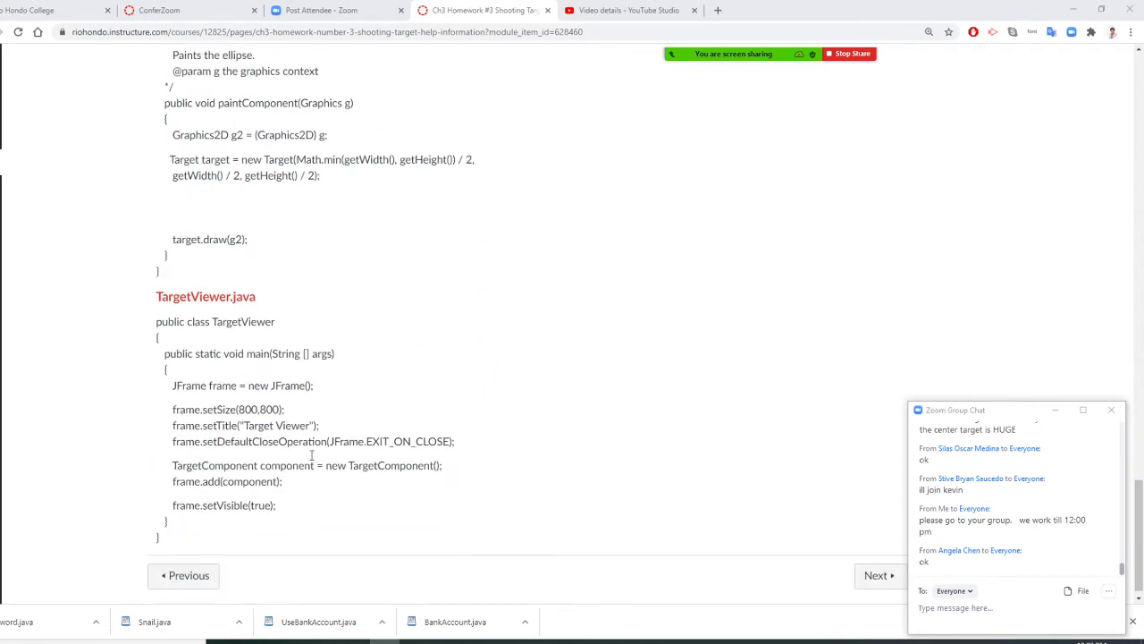
mouse_move(362, 185)
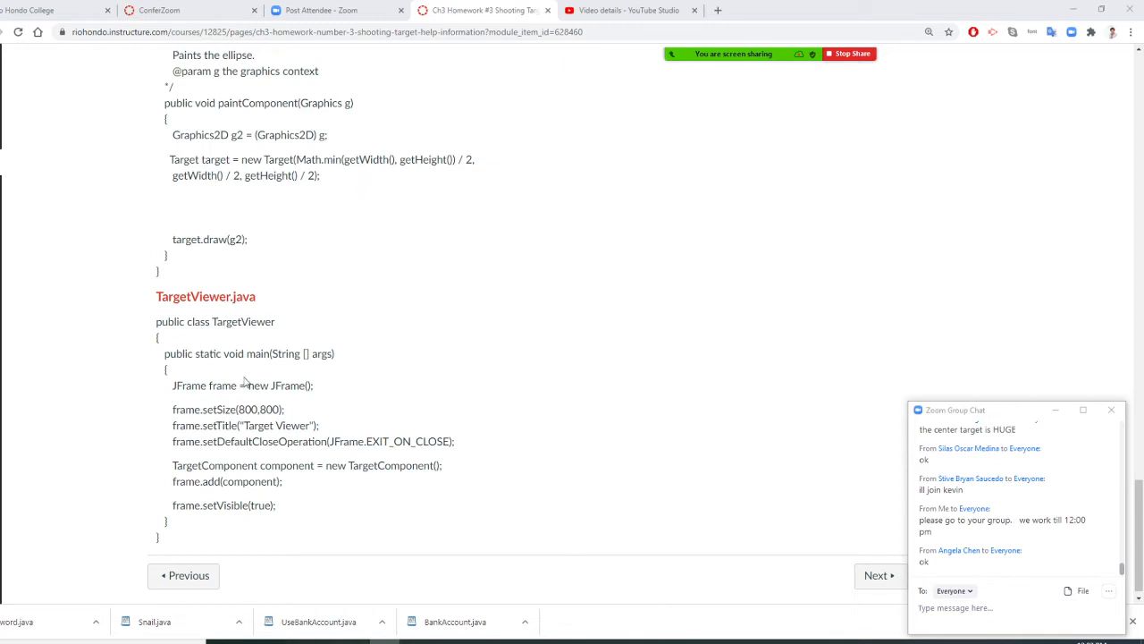
mouse_move(414, 407)
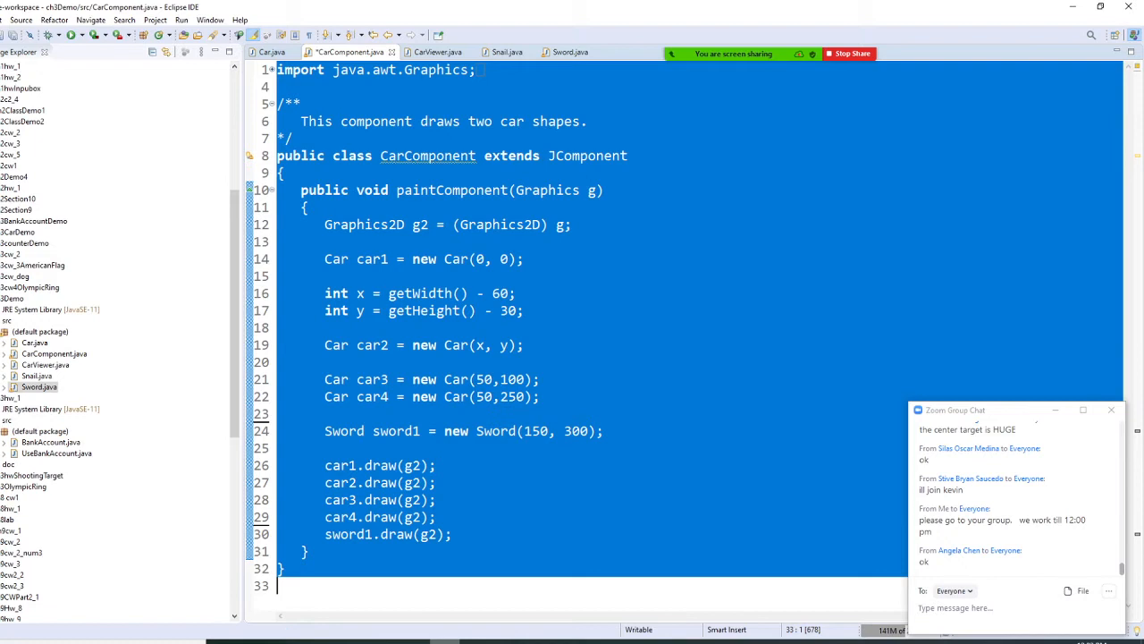
Step: Close the car project editors and expand ch3hwShootingTarget to show its three source files
click(9, 20)
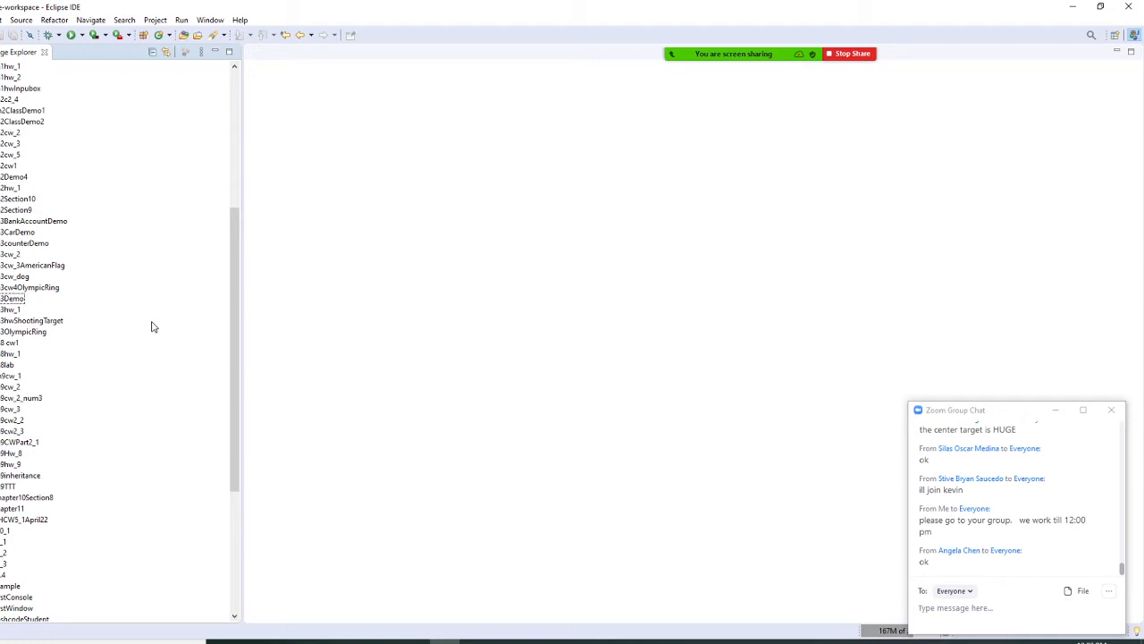
click(32, 320)
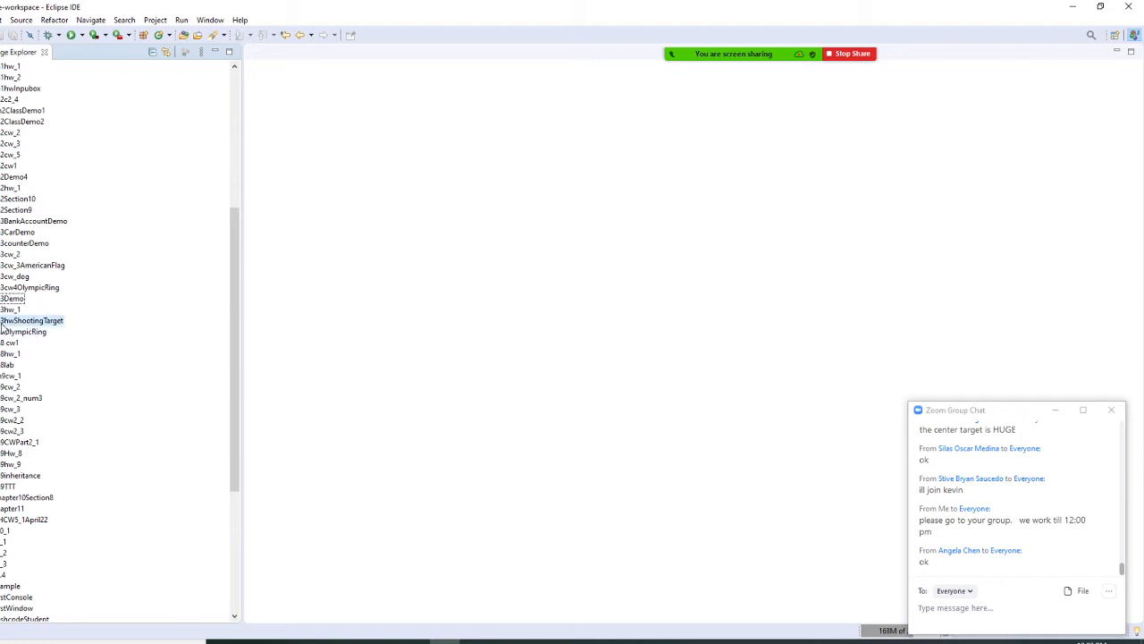
click(3, 320)
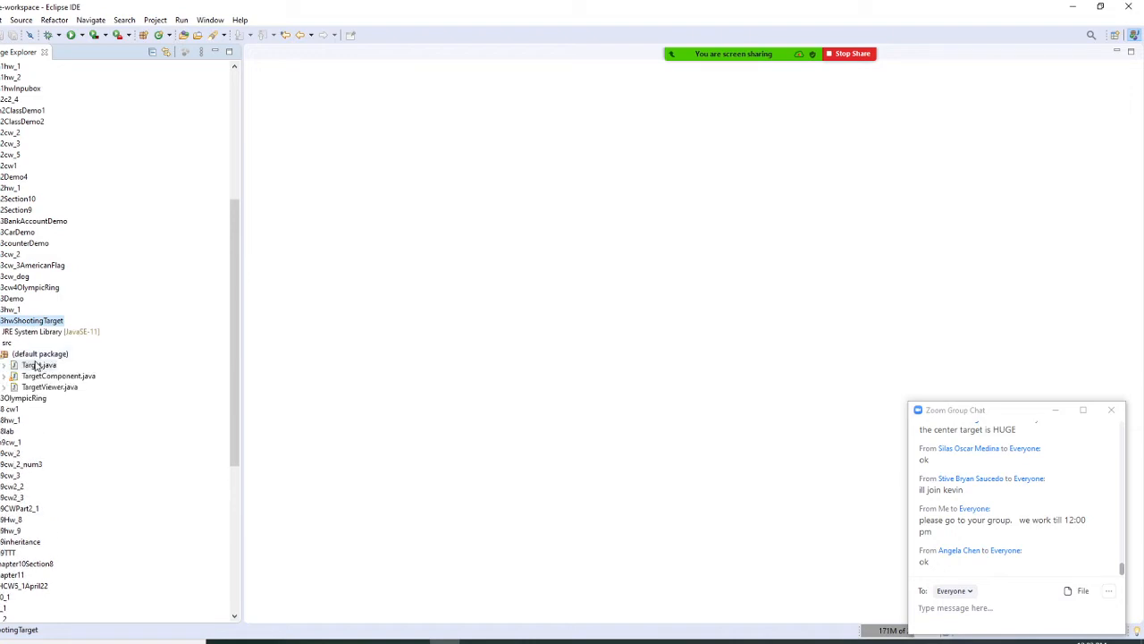
double_click(37, 365)
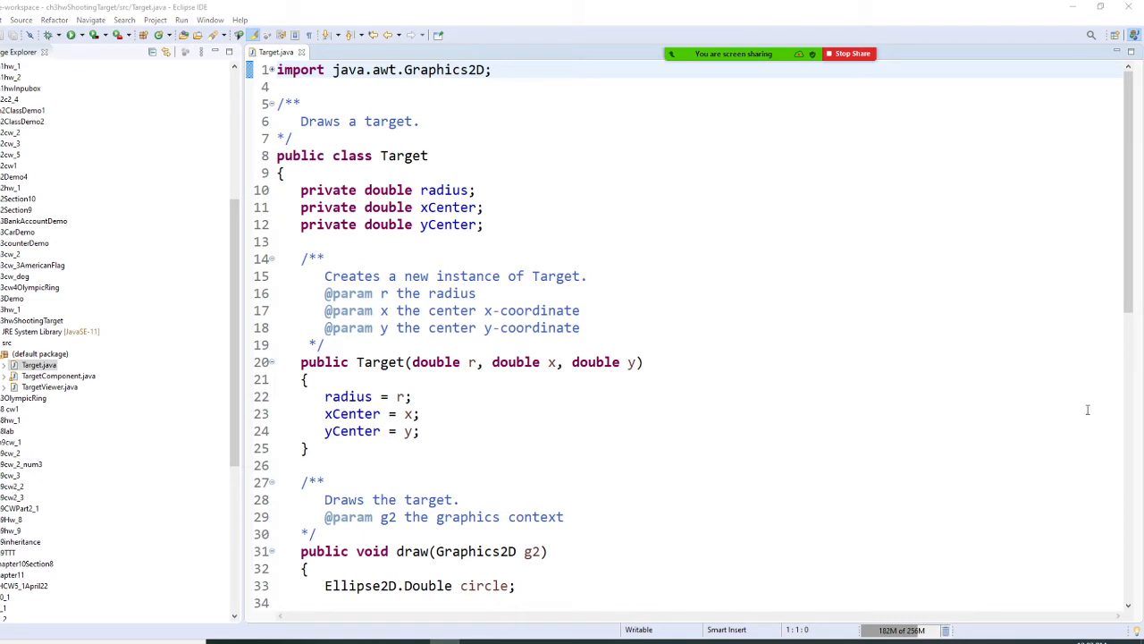
mouse_move(838, 194)
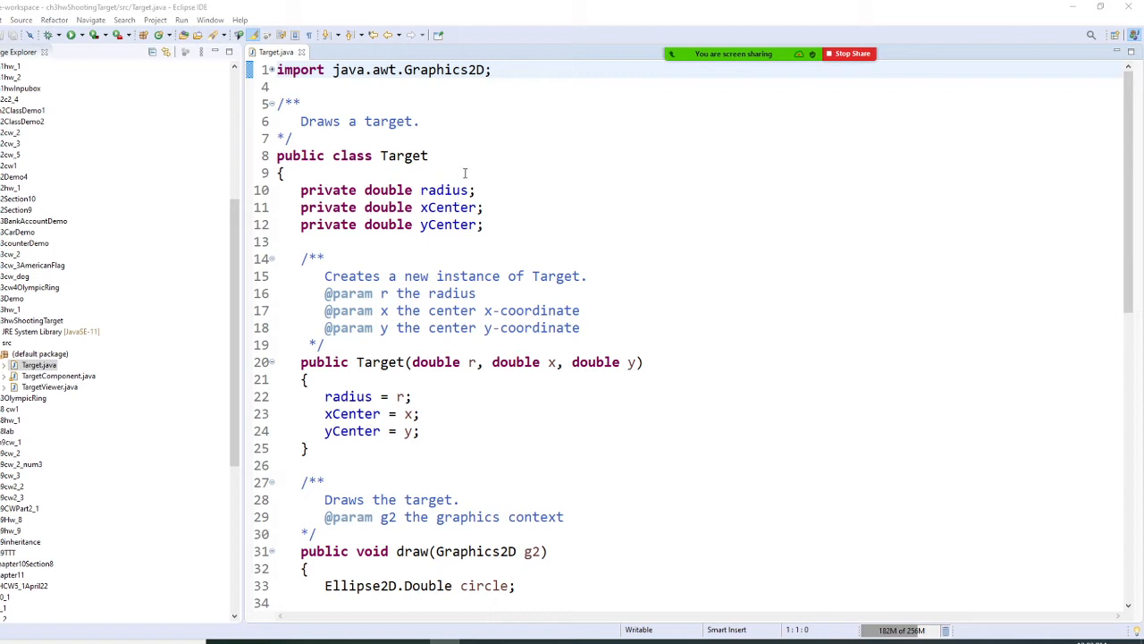
mouse_move(444, 207)
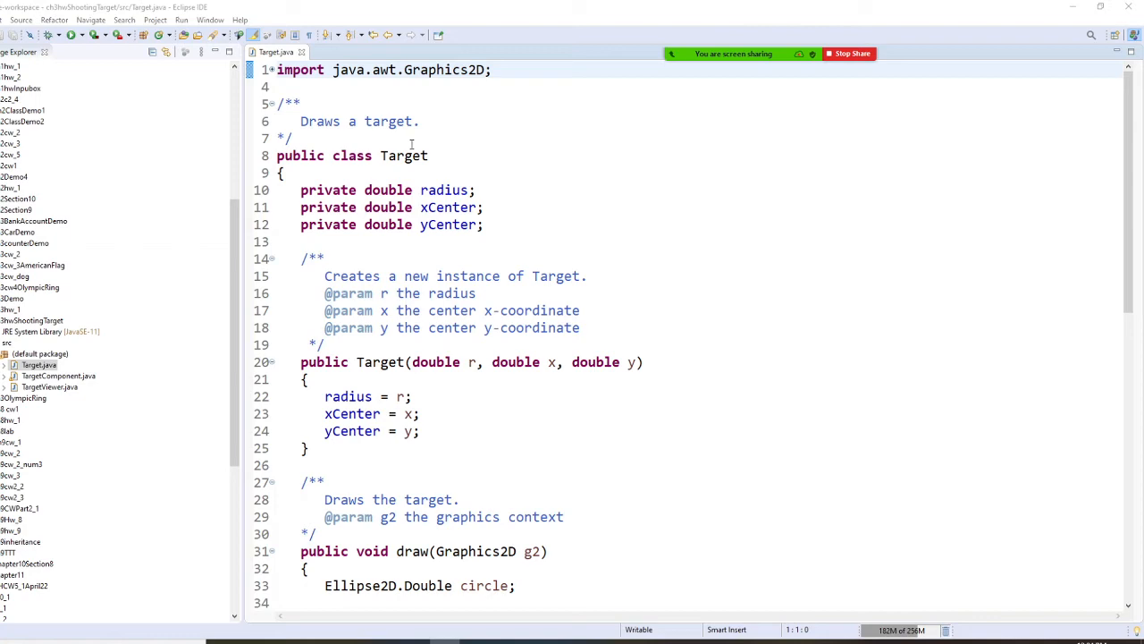
scroll(down, 3)
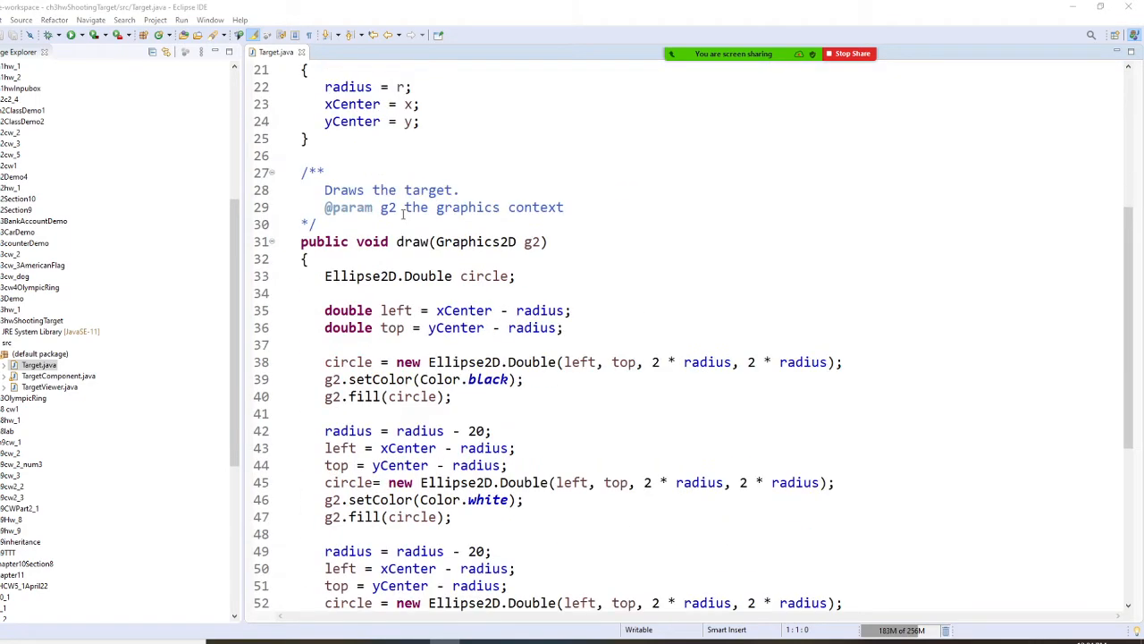
mouse_move(521, 221)
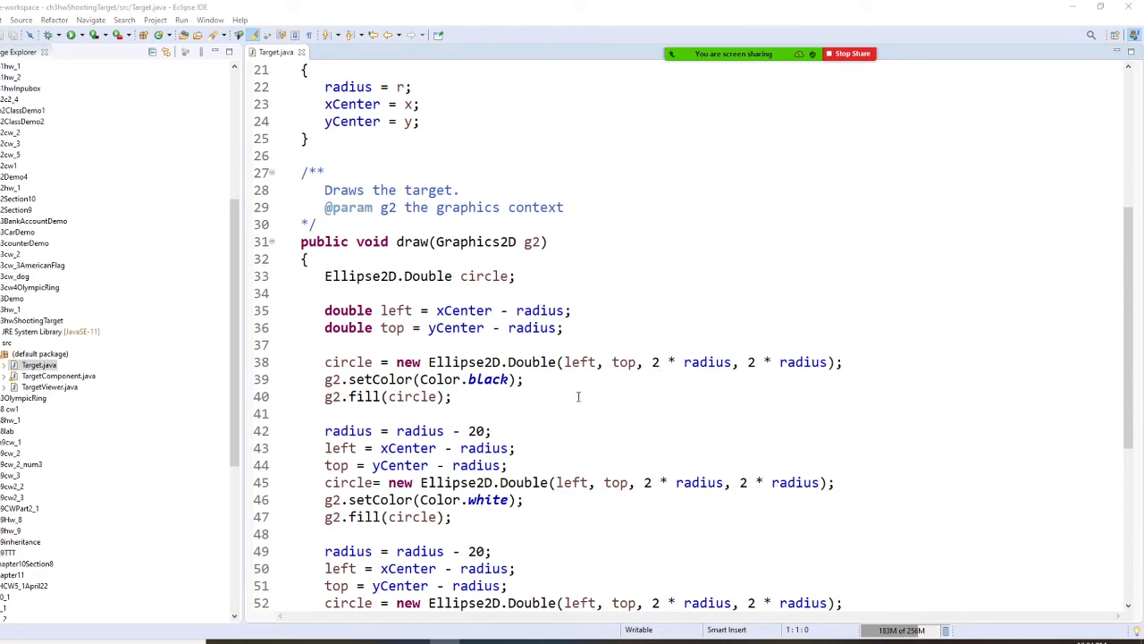
mouse_move(547, 426)
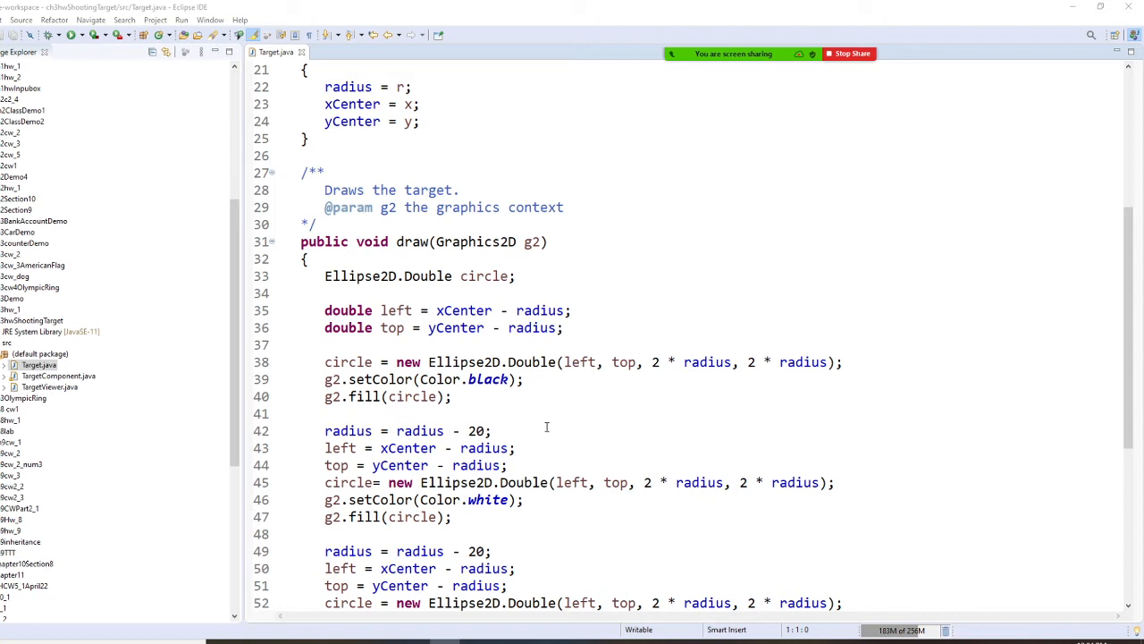
mouse_move(440, 423)
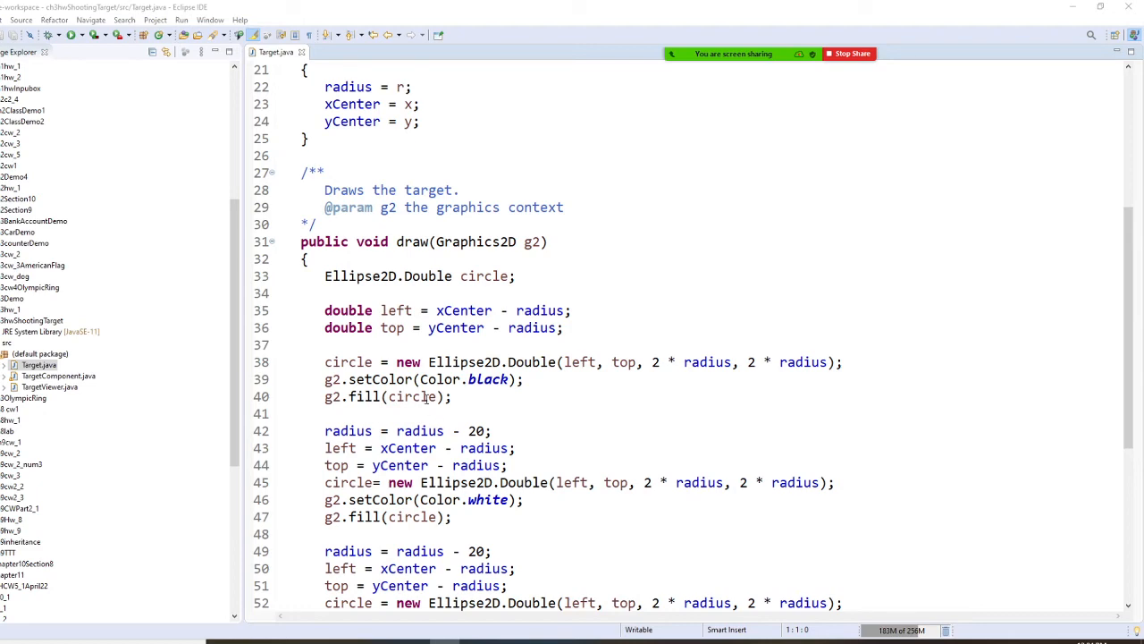
scroll(down, 3)
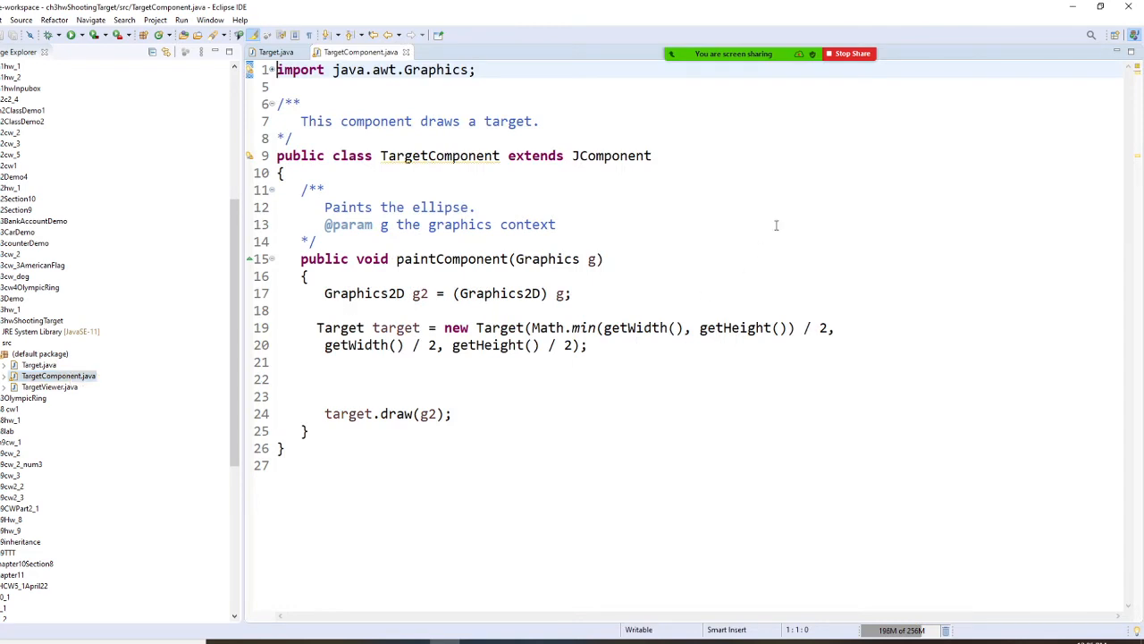
mouse_move(771, 229)
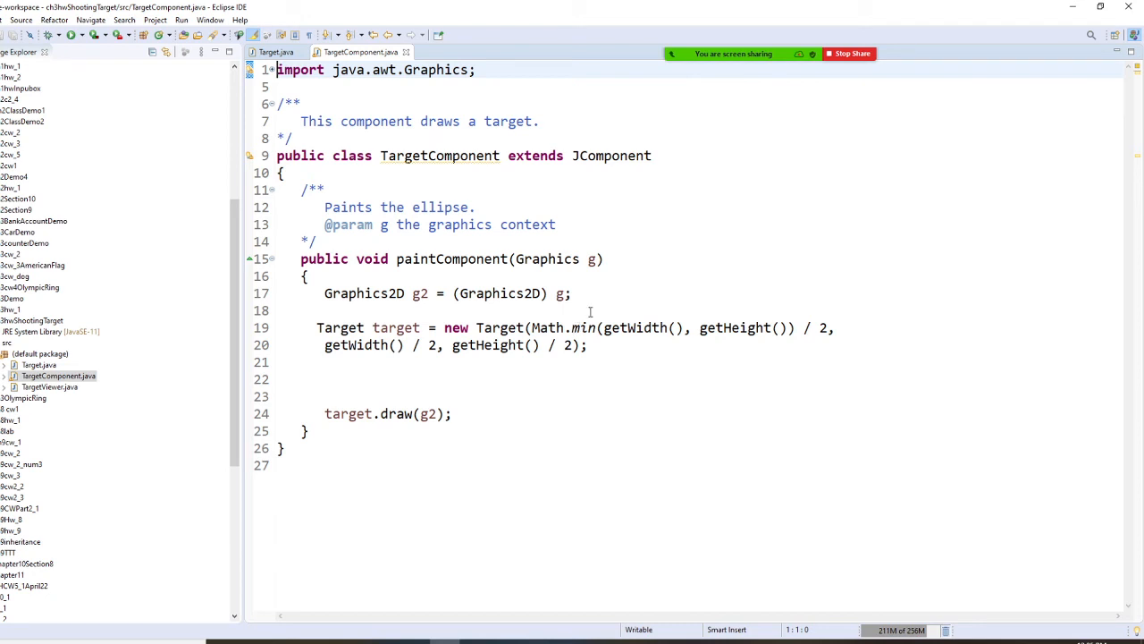
mouse_move(435, 345)
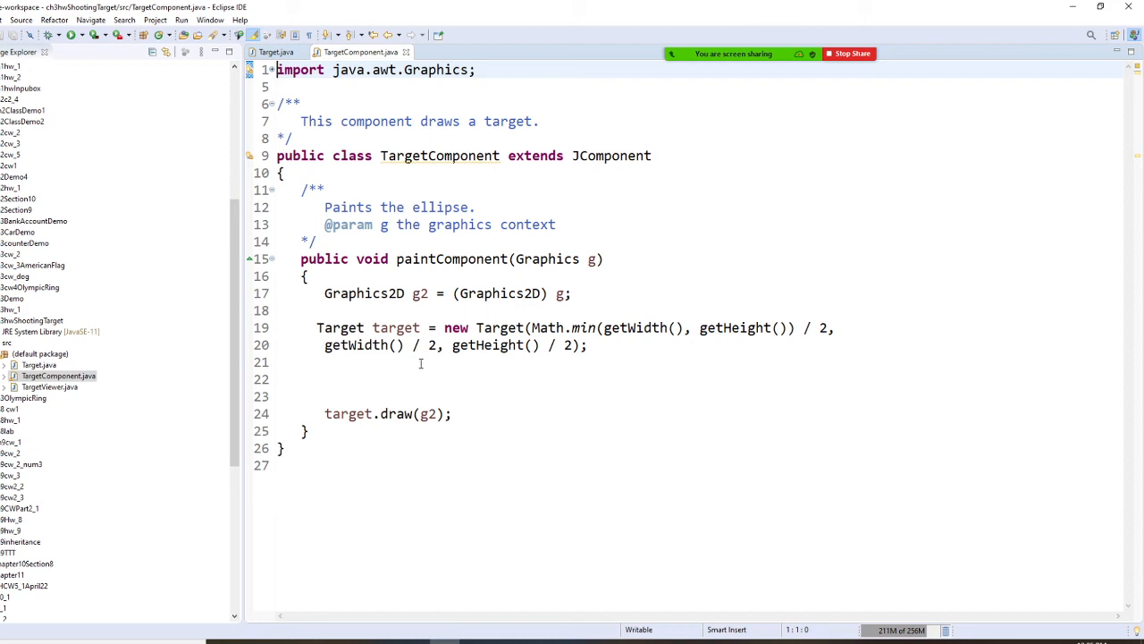
mouse_move(696, 288)
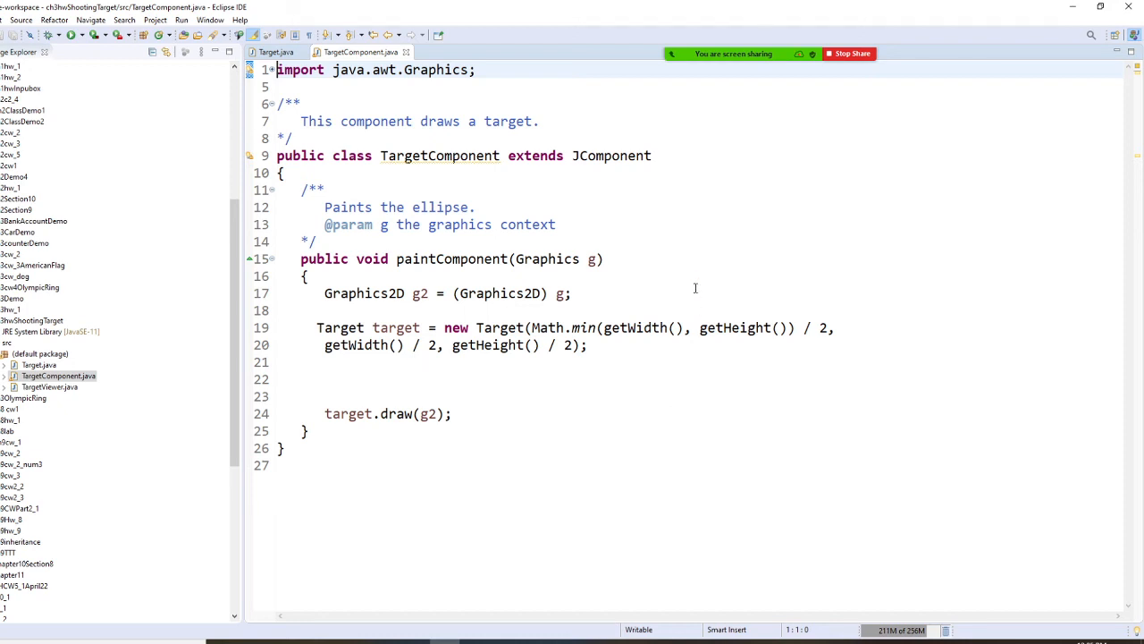
Step: Open TargetViewer.java from the shooting target project
click(58, 376)
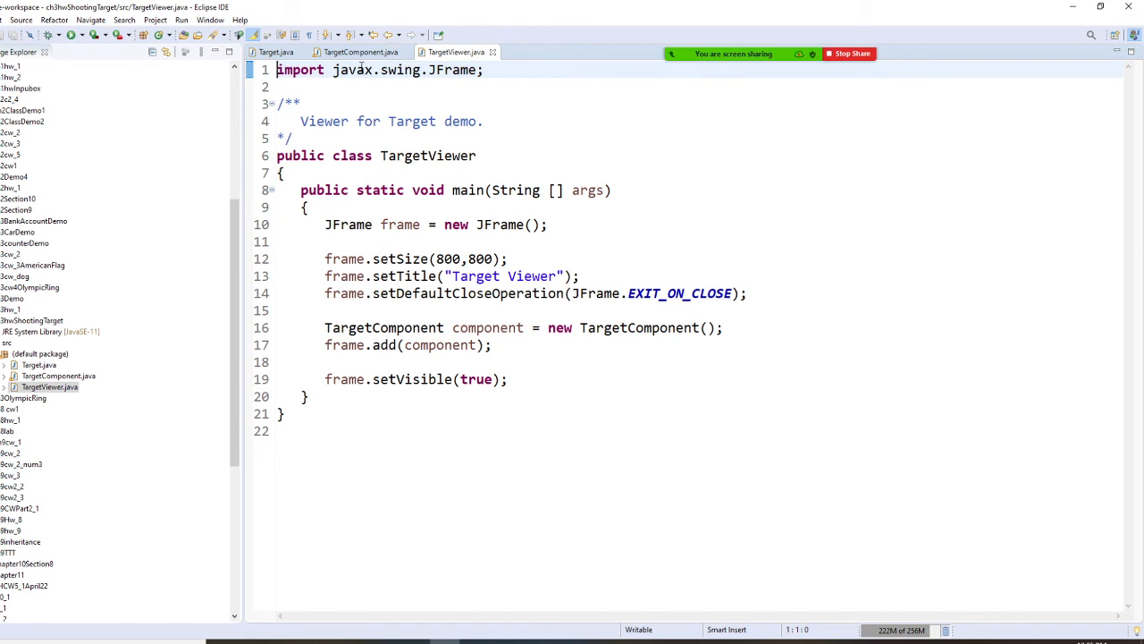
Step: Run TargetViewer as a Java Application to display the ringed target
click(182, 19)
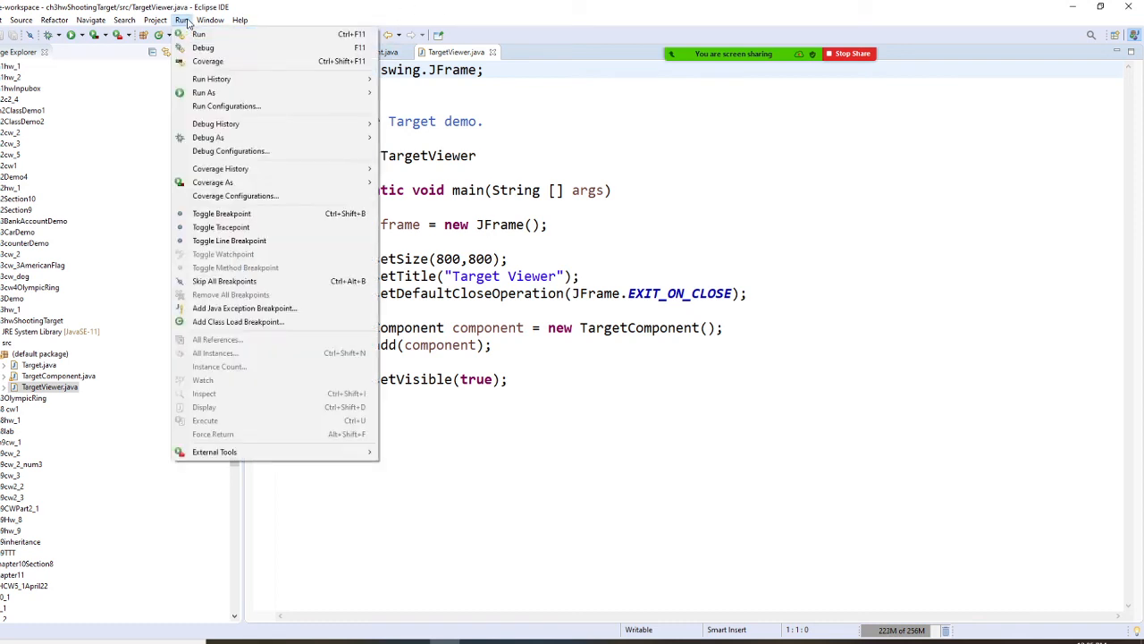
mouse_move(204, 92)
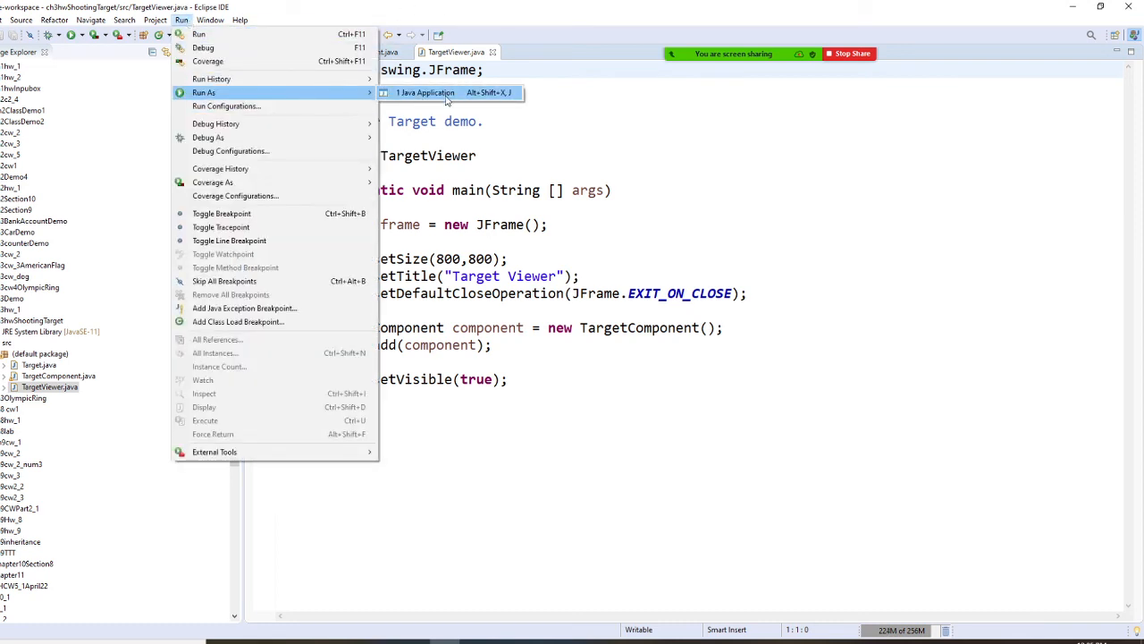
click(425, 92)
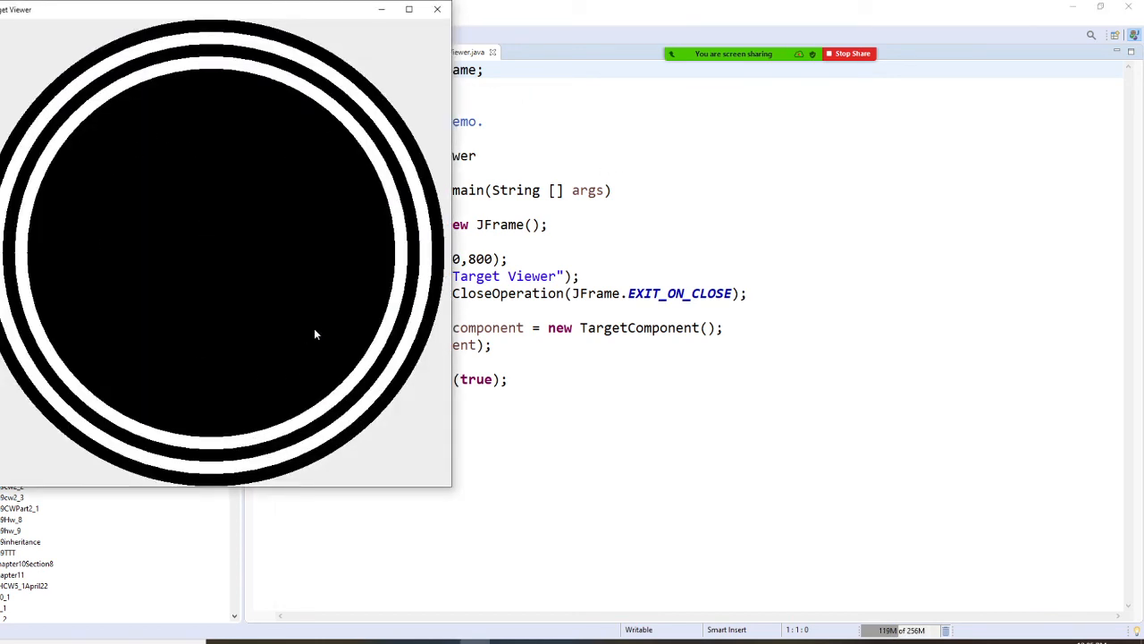
mouse_move(247, 107)
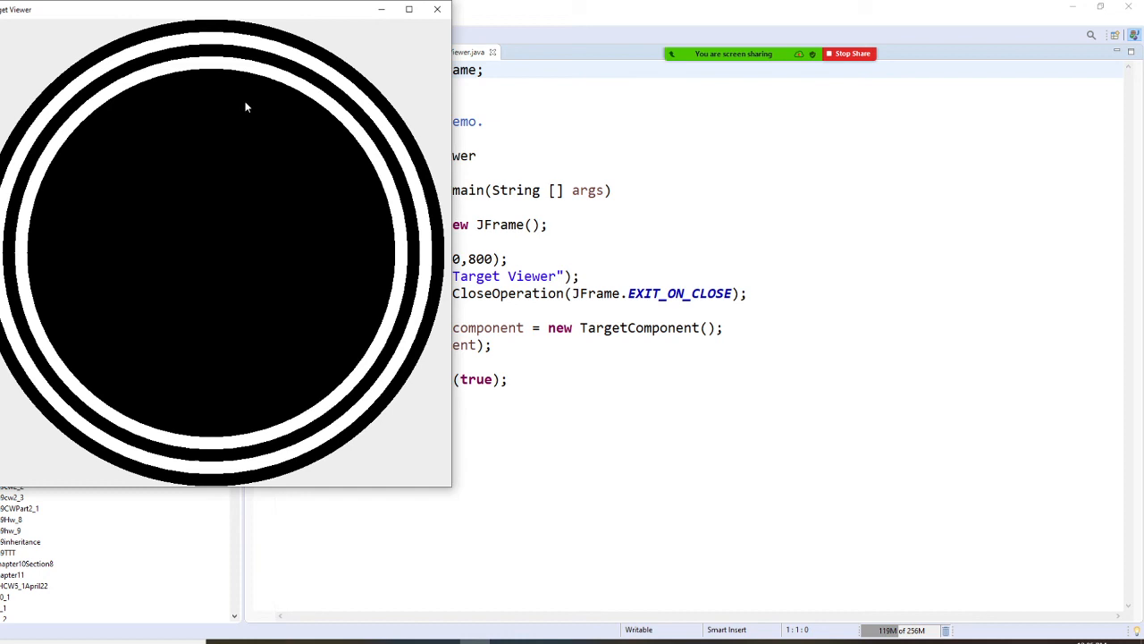
mouse_move(277, 198)
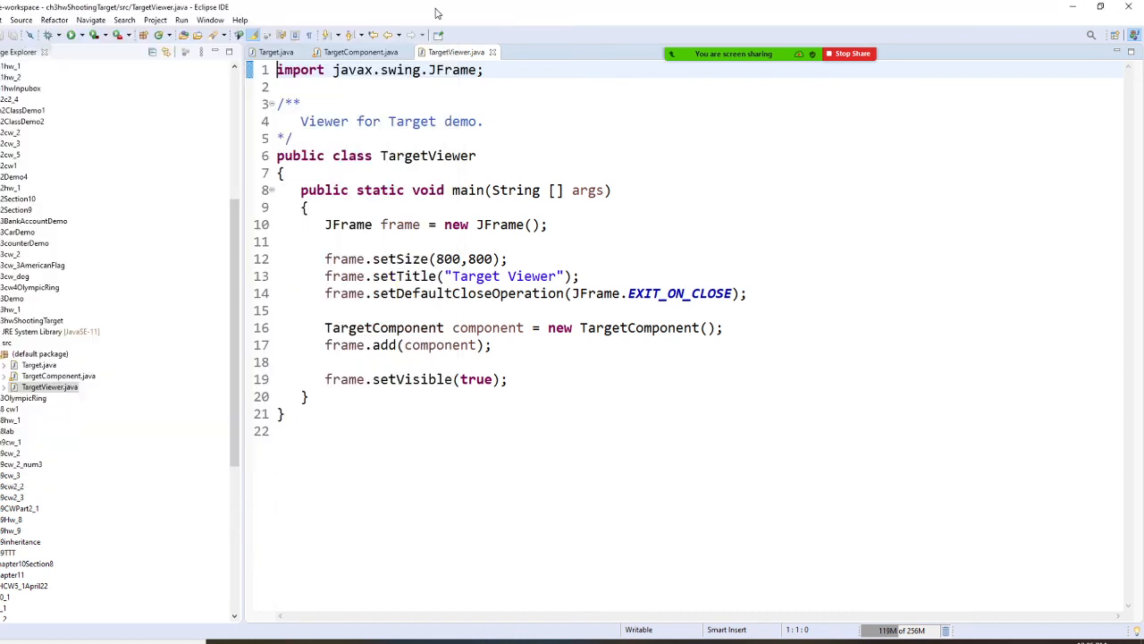
Step: Change the frame size to 300,400, save and rerun TargetViewer, then close its window
double_click(444, 258)
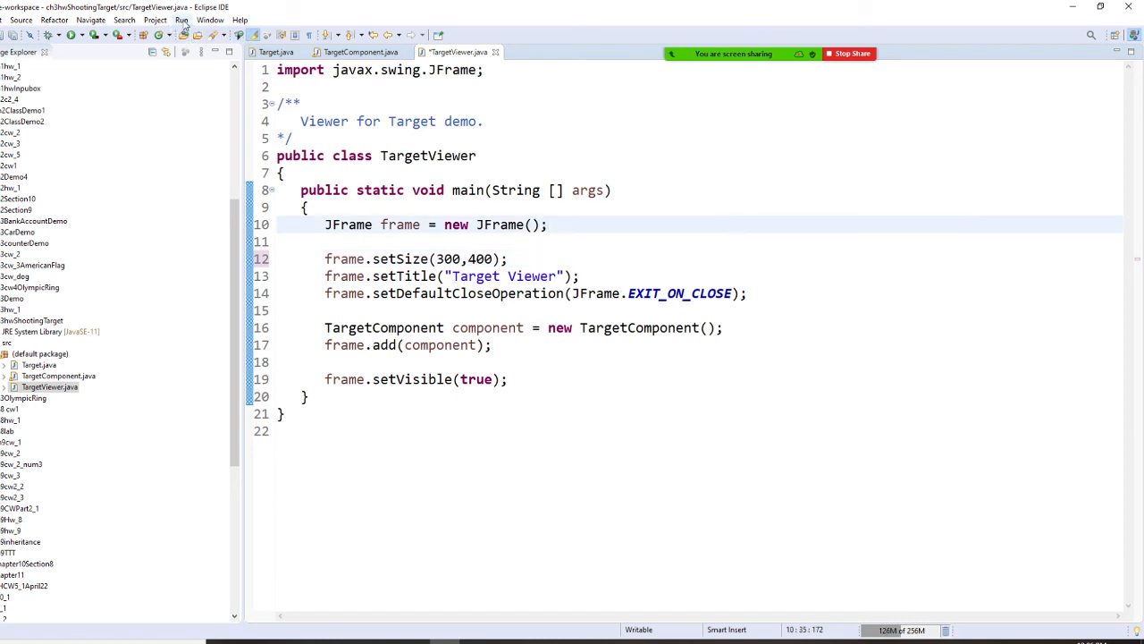
click(181, 20)
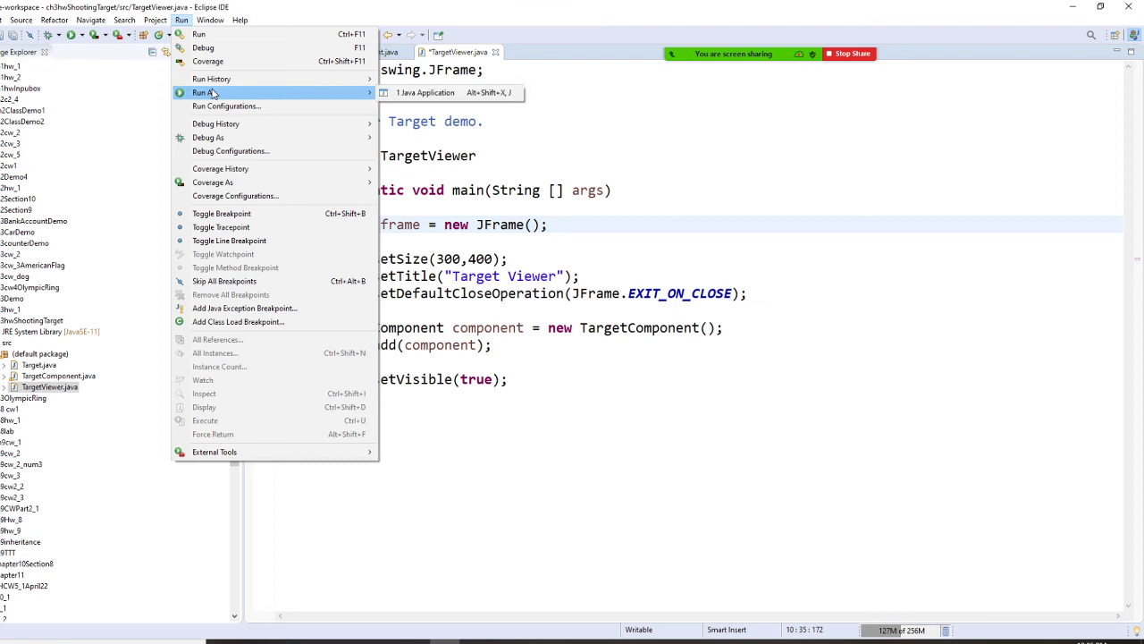
click(425, 92)
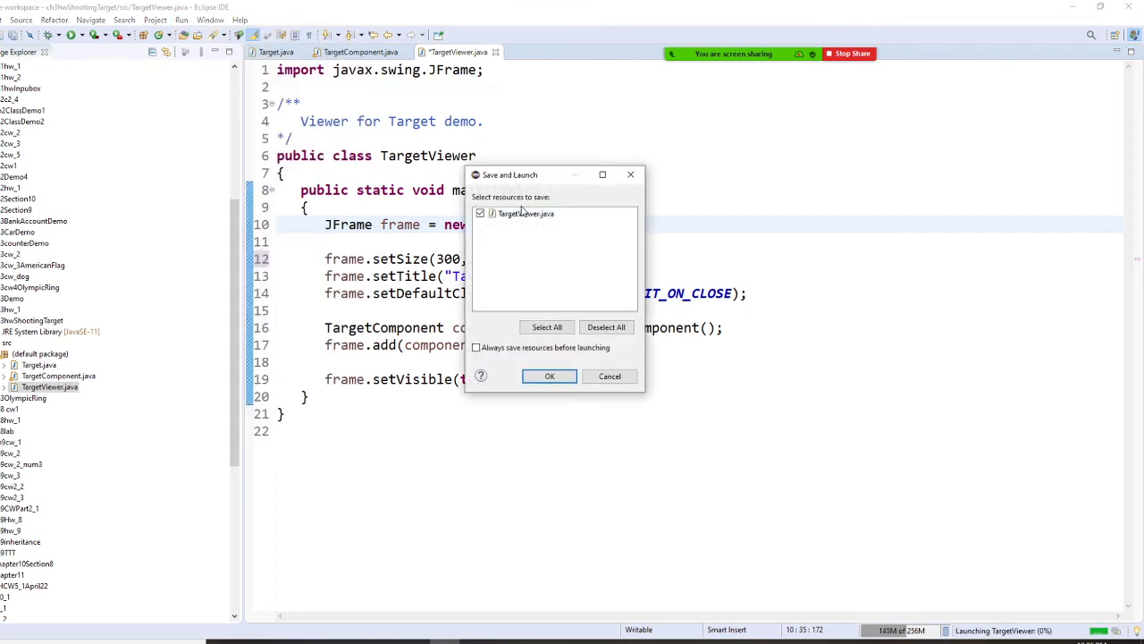
click(549, 375)
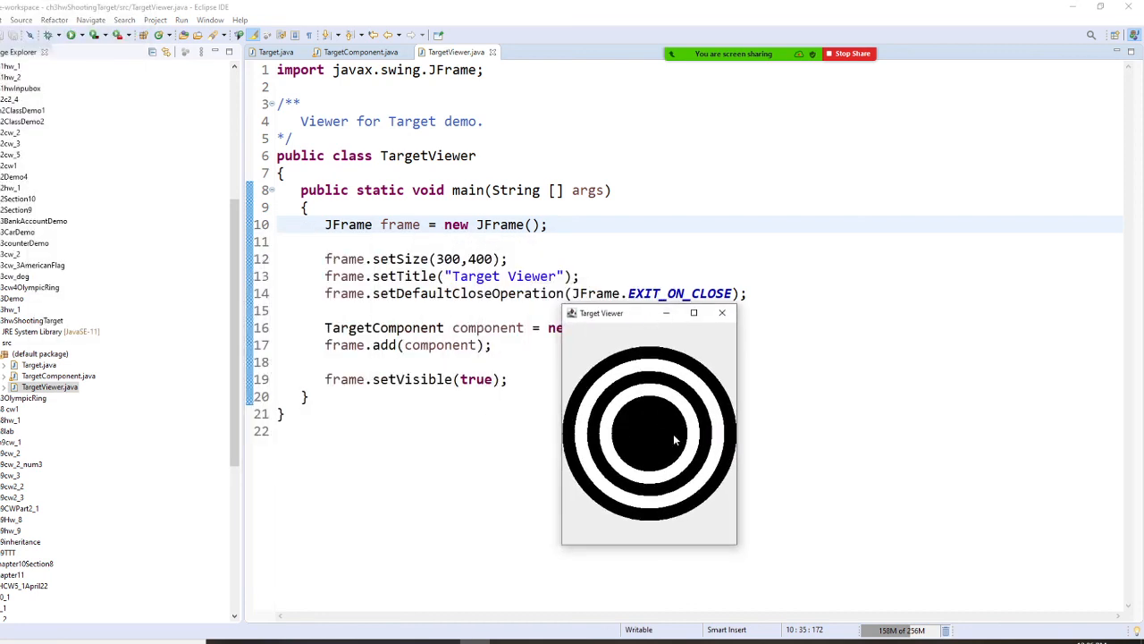
mouse_move(787, 460)
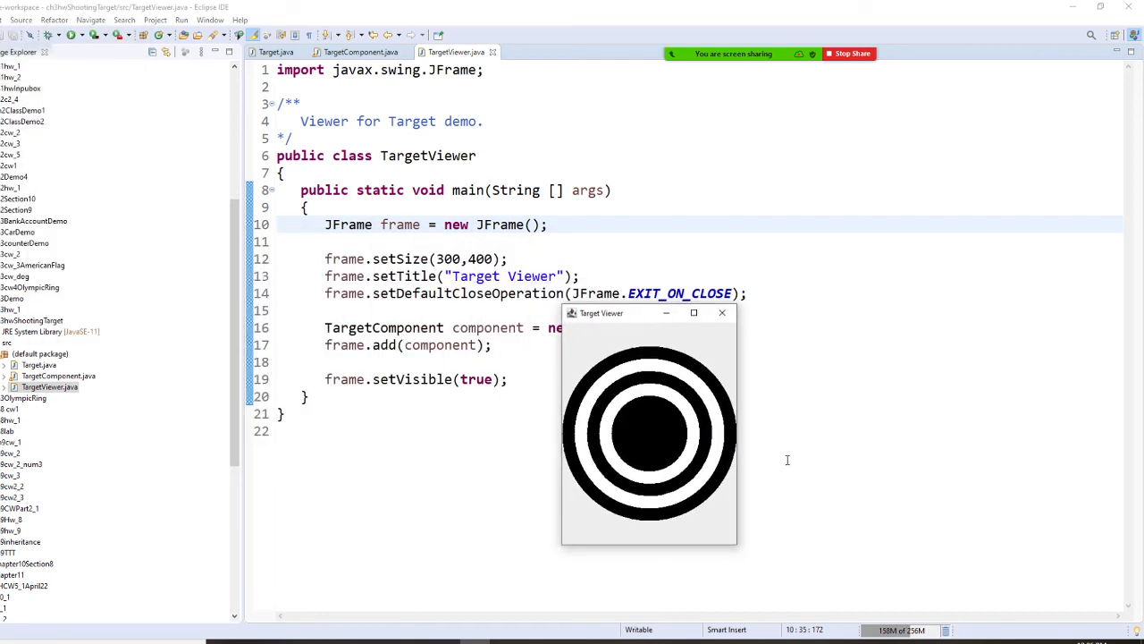
mouse_move(722, 312)
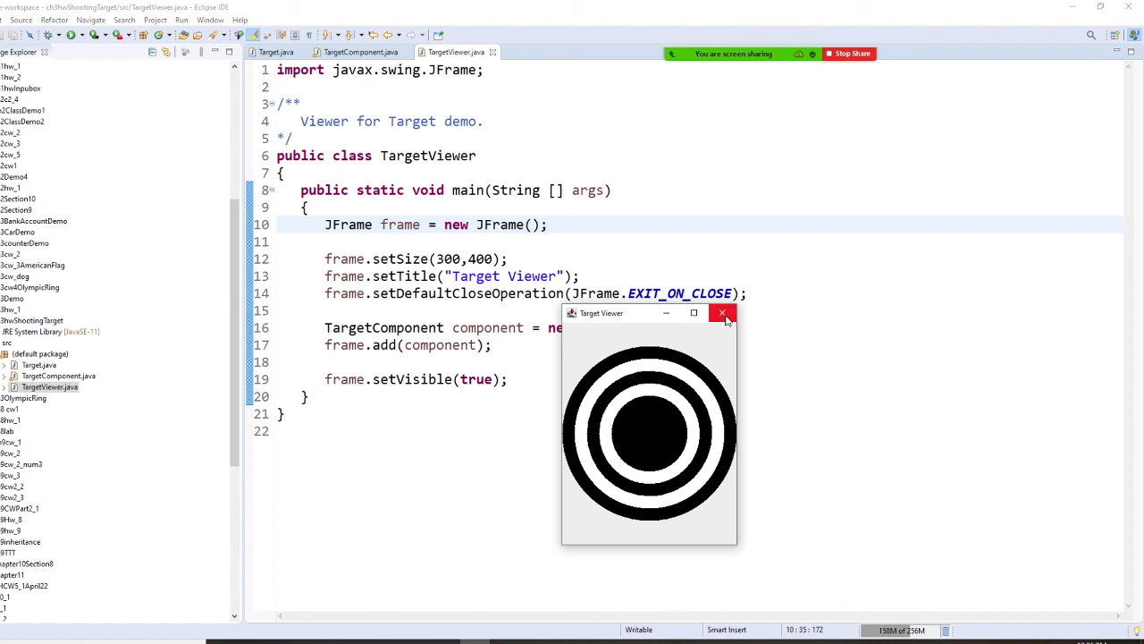
mouse_move(722, 313)
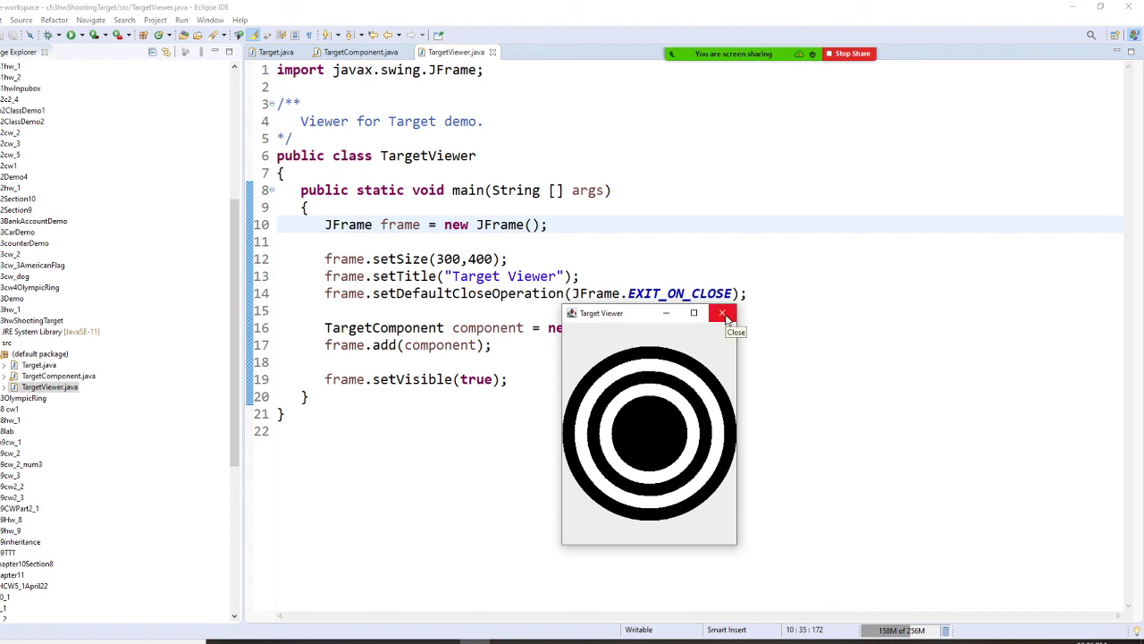
click(722, 312)
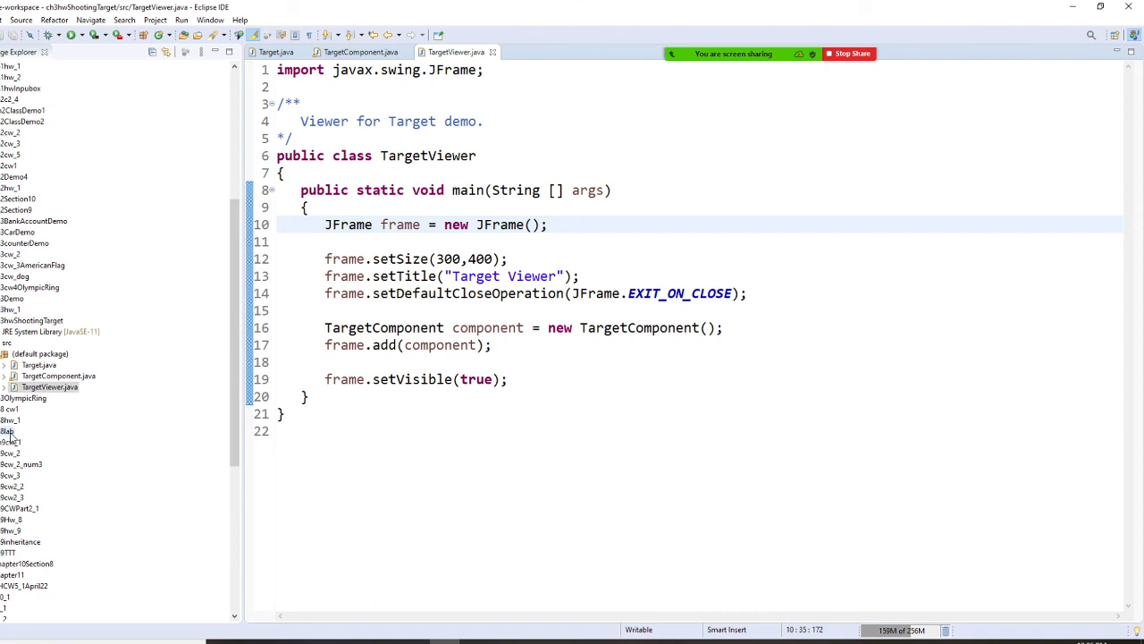